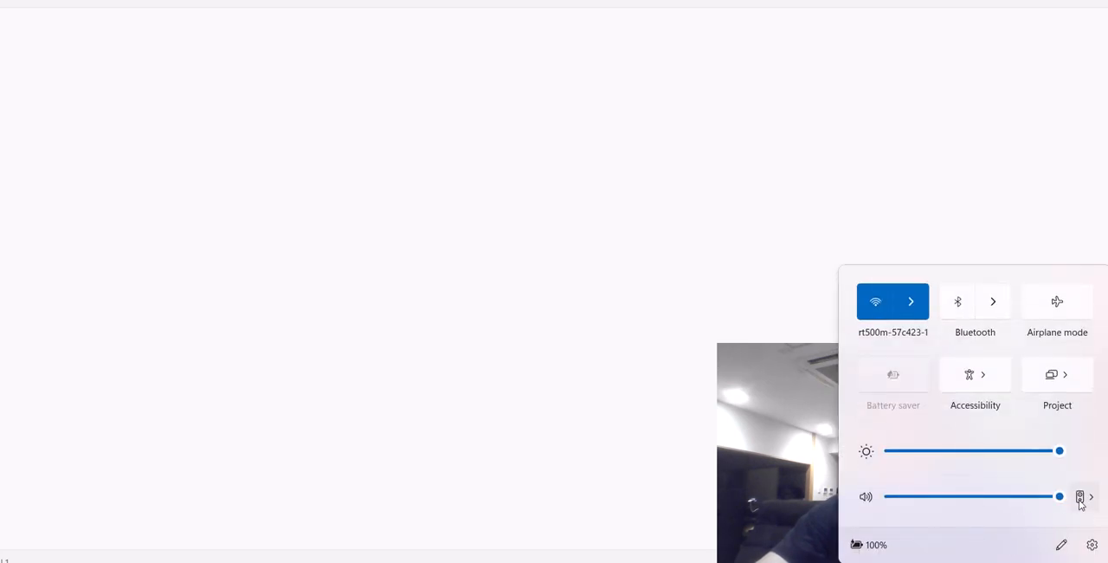
- Open the full Sound settings page and scroll down to the input devices
click(1090, 496)
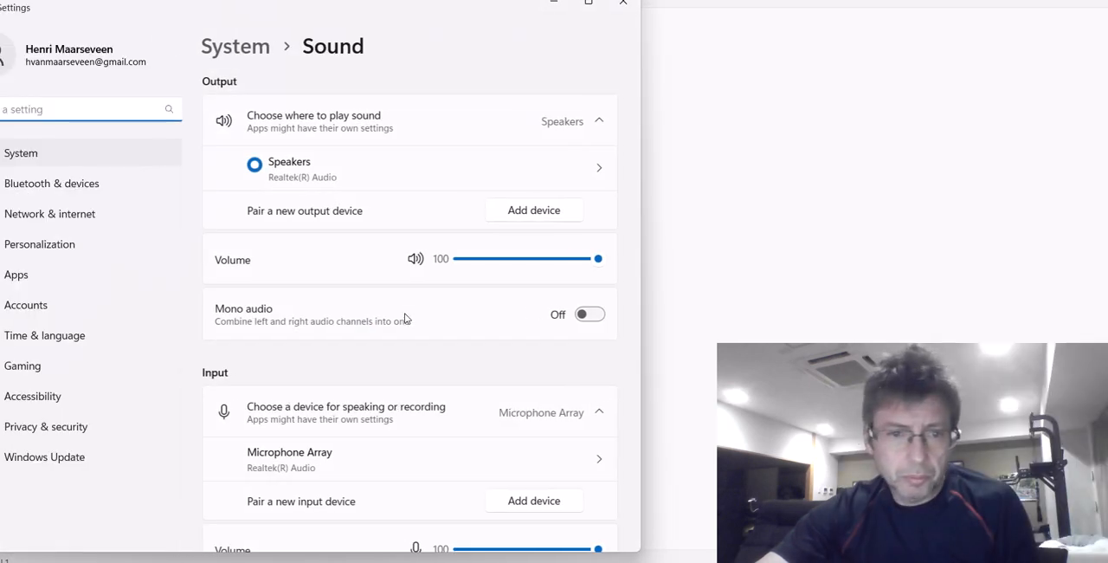
scroll(down, 3)
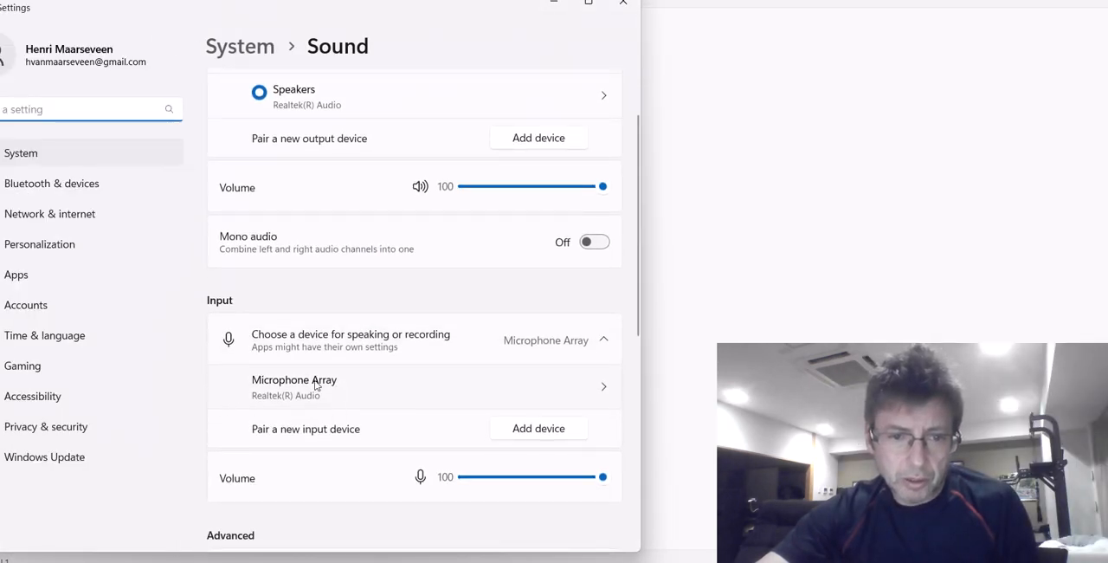
mouse_move(606, 390)
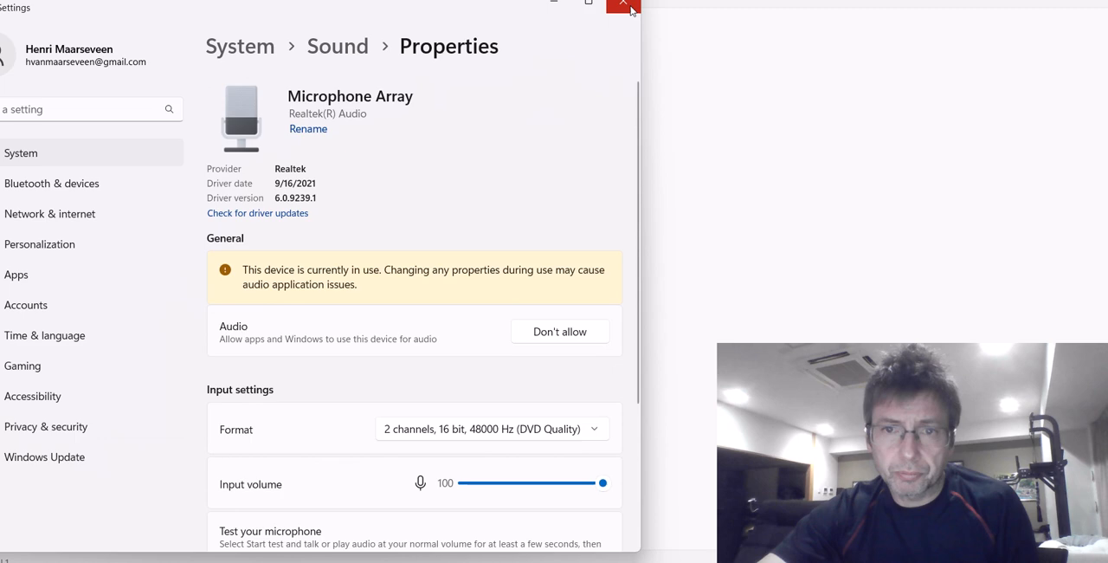
- Close the microphone Settings window and launch Control Panel via Run with 'control panel'
click(621, 7)
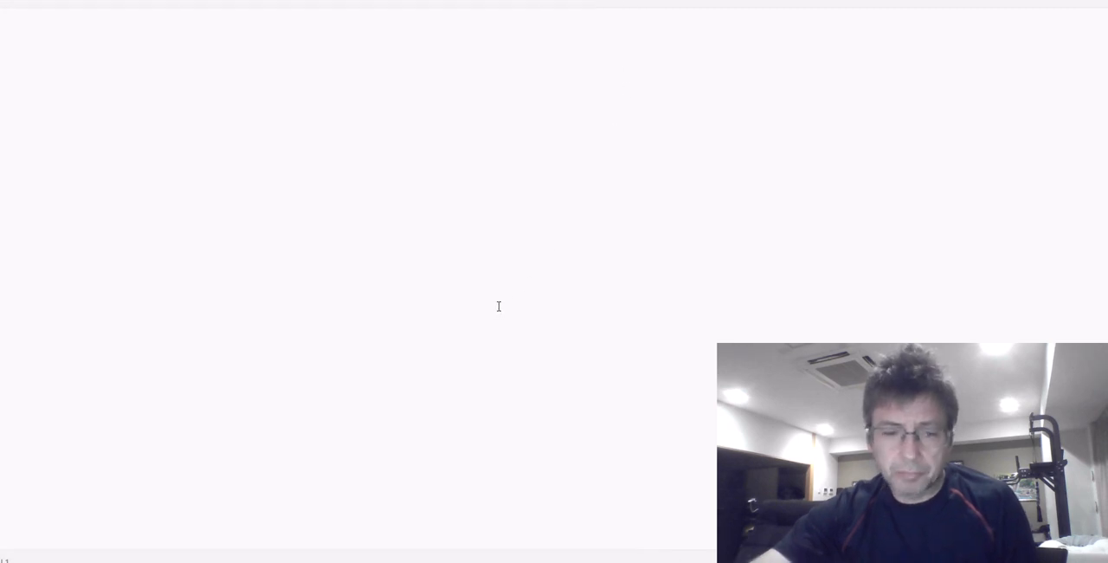
text(control panel)
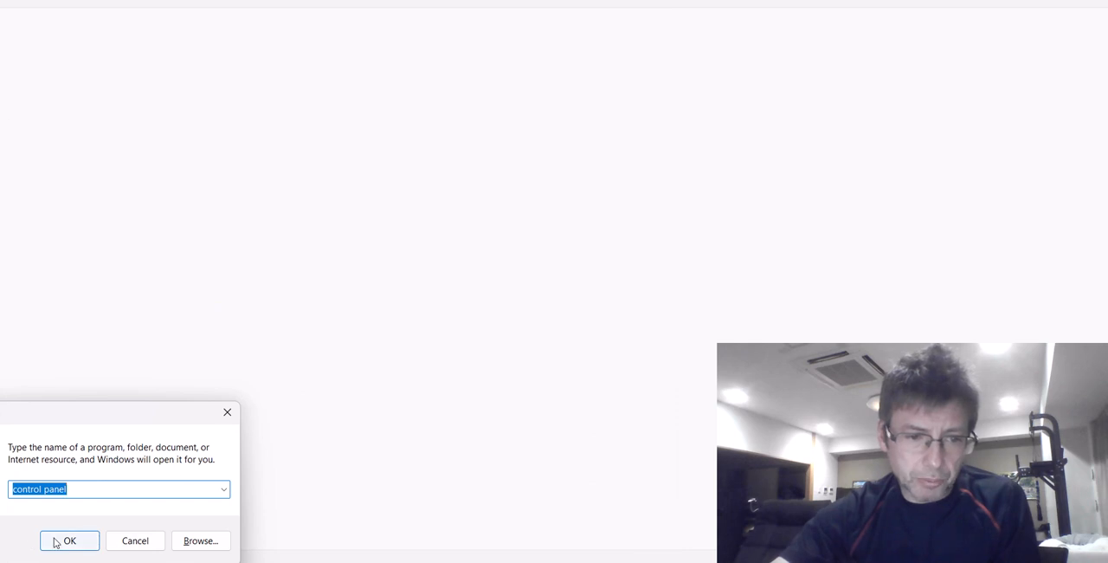
click(69, 540)
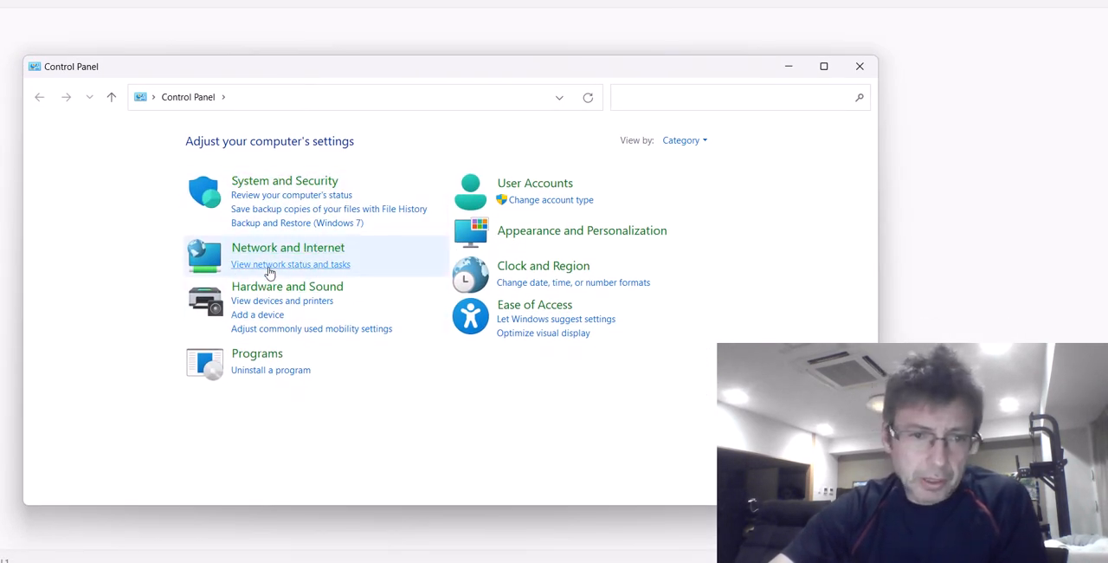
- Open Hardware and Sound, then the Sound dialog's Recording tab and its device-list context menu
click(287, 285)
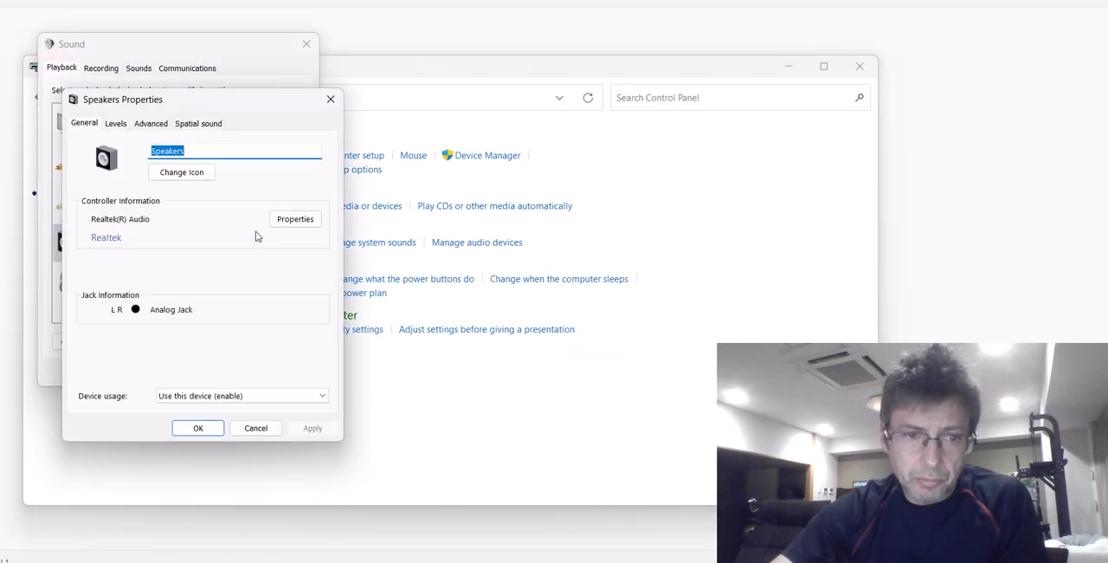
click(255, 428)
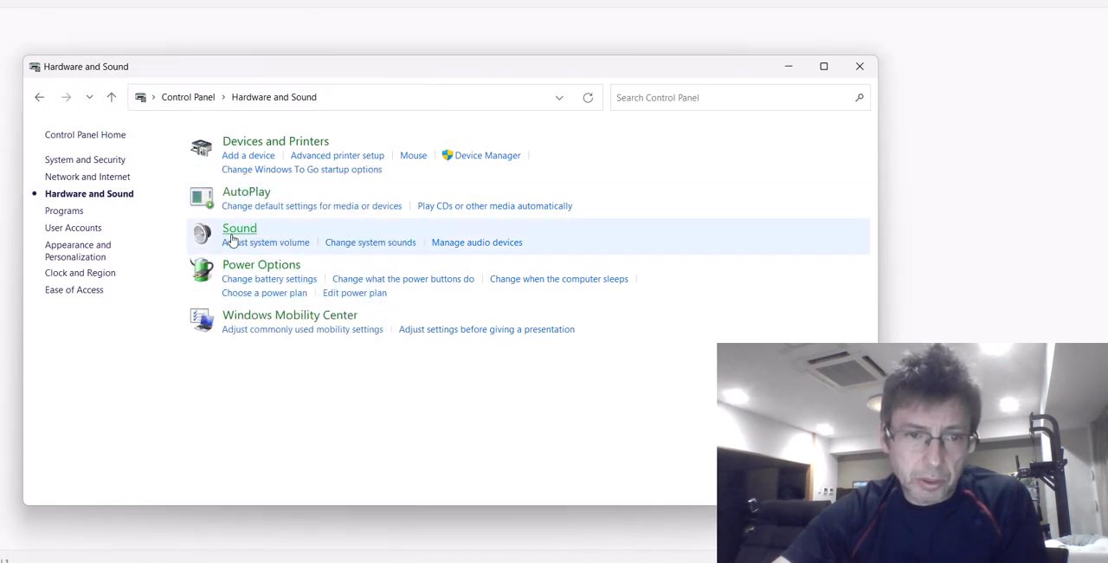
click(240, 228)
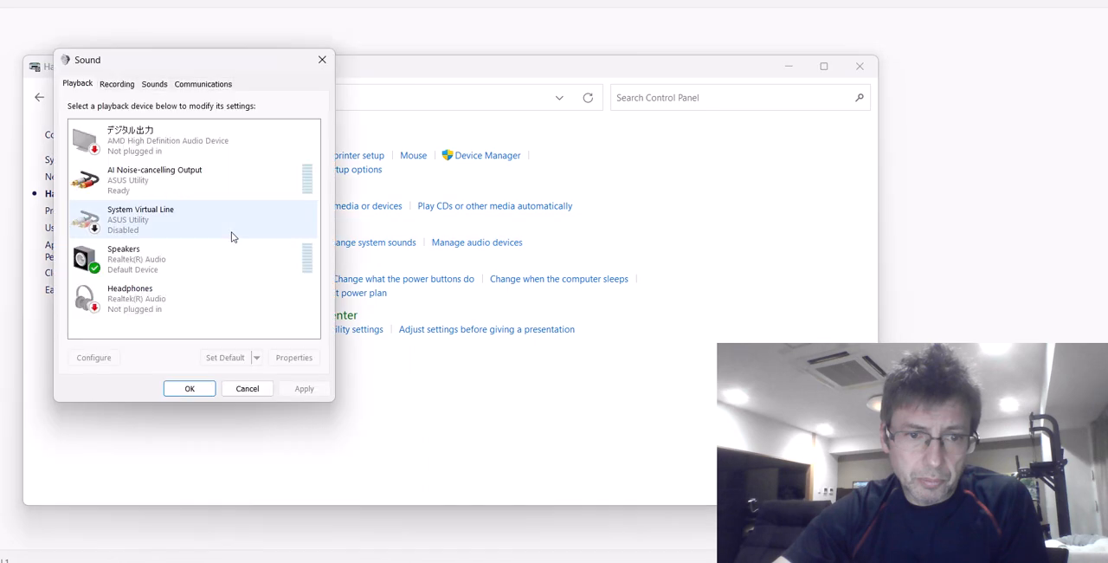
click(116, 84)
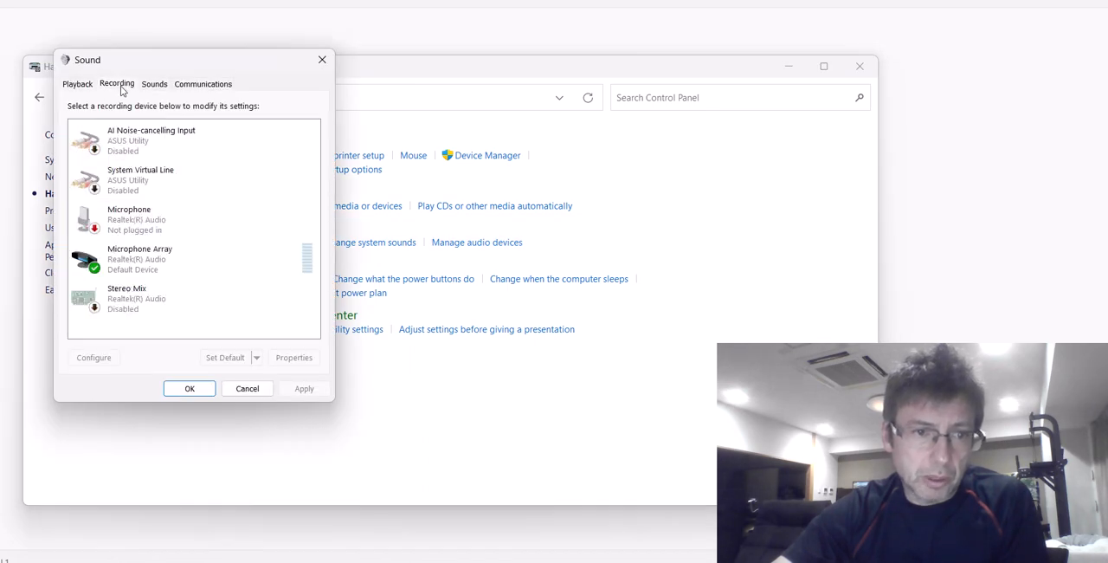
right_click(139, 258)
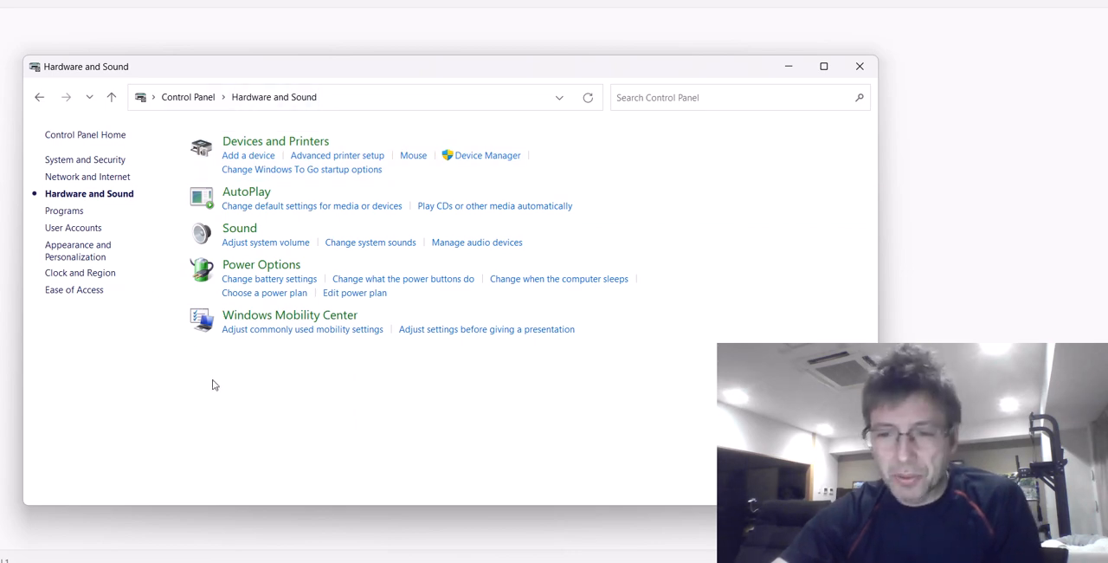
mouse_move(823, 66)
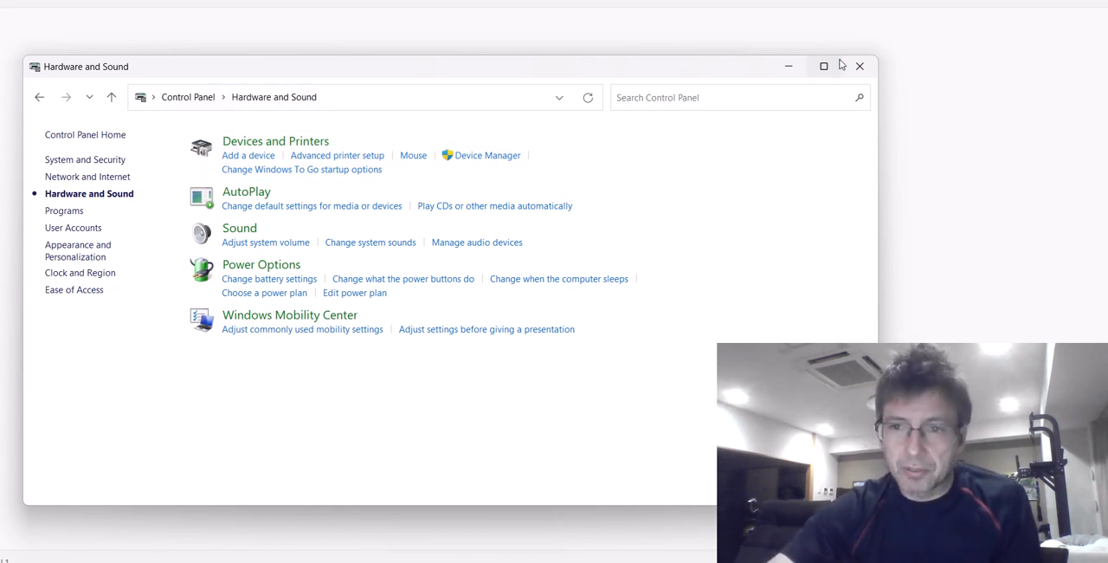
- Close Control Panel and relaunch it via Run by entering 'control panel'
click(859, 65)
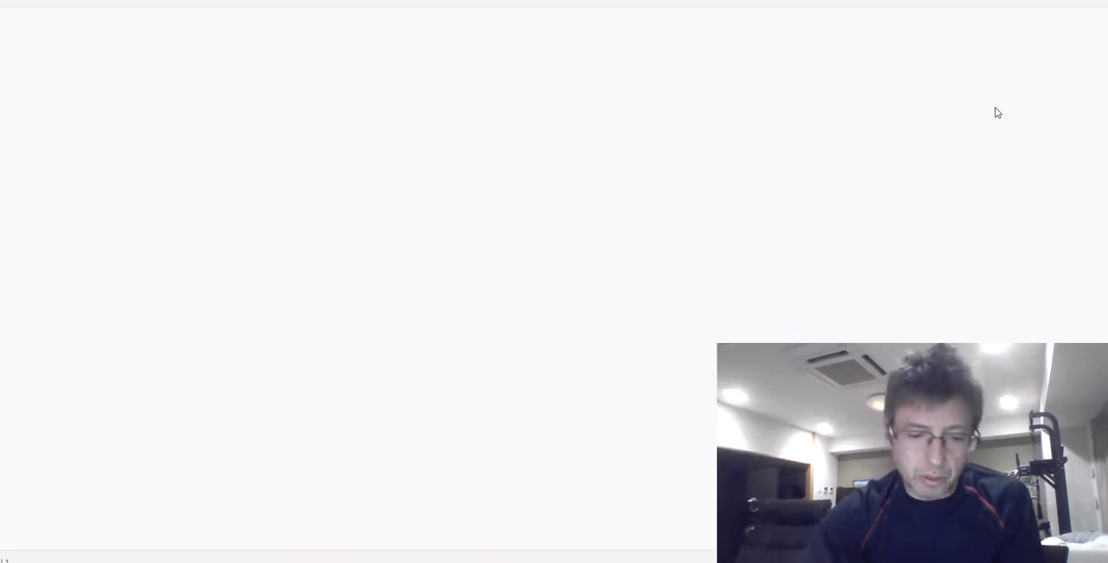
text(control panel)
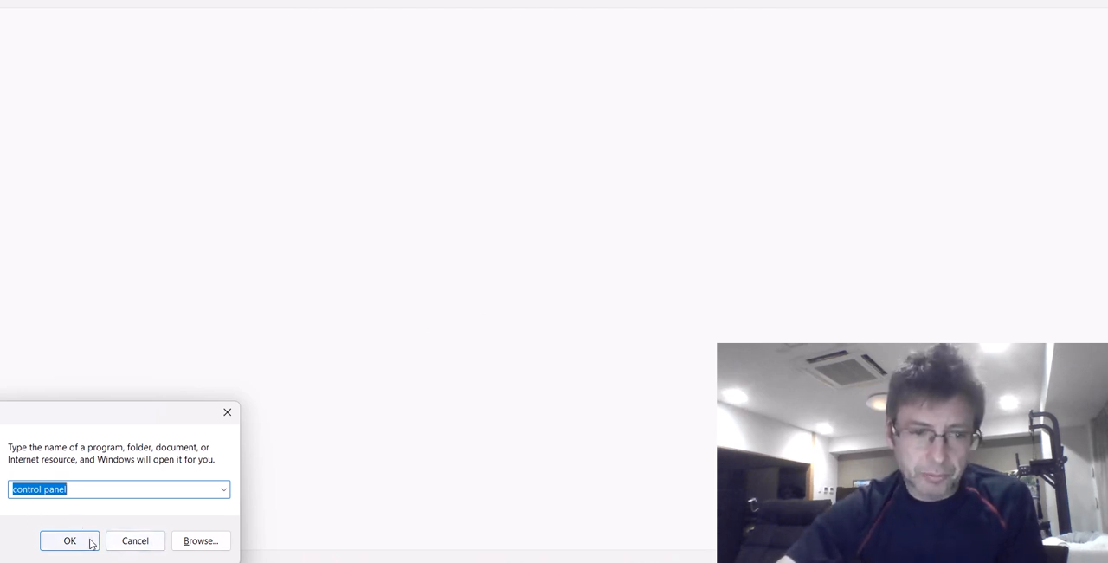
click(69, 540)
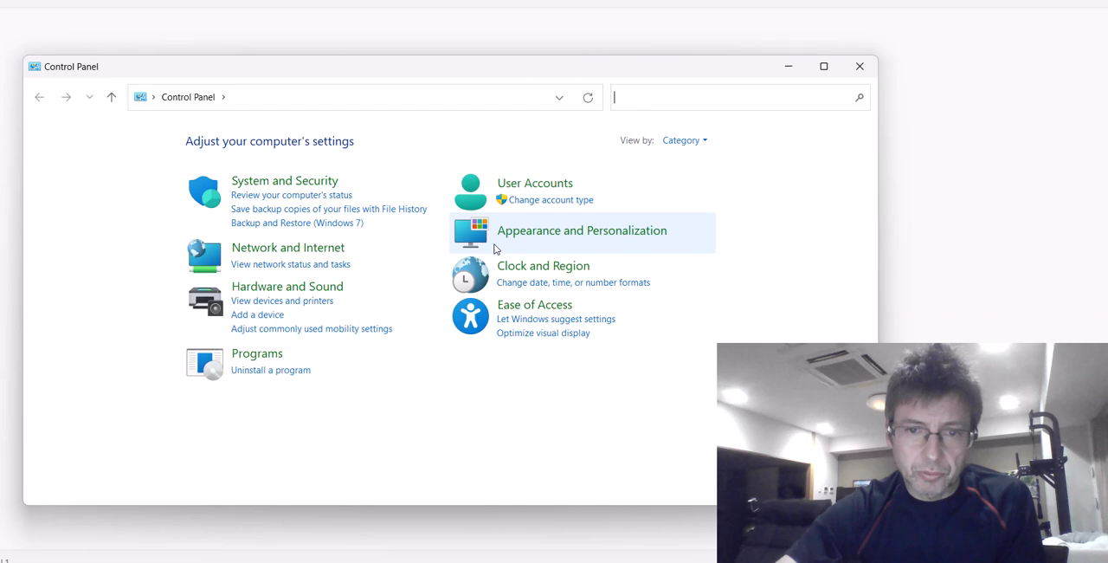
- Open the Hardware and Sound category and switch the Sound dialog to Recording devices
click(287, 286)
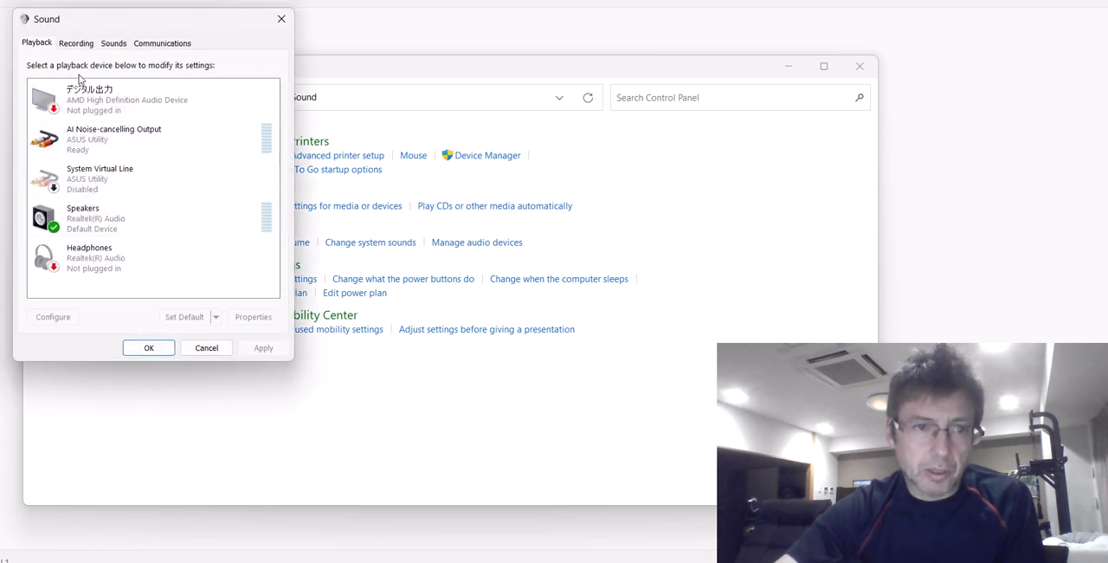
click(77, 43)
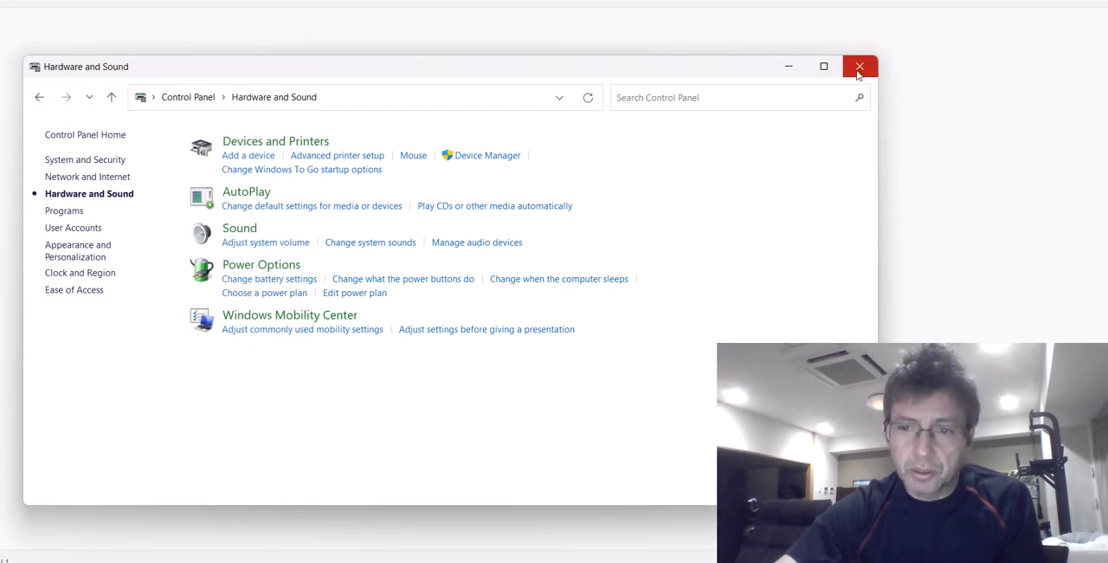
mouse_move(860, 67)
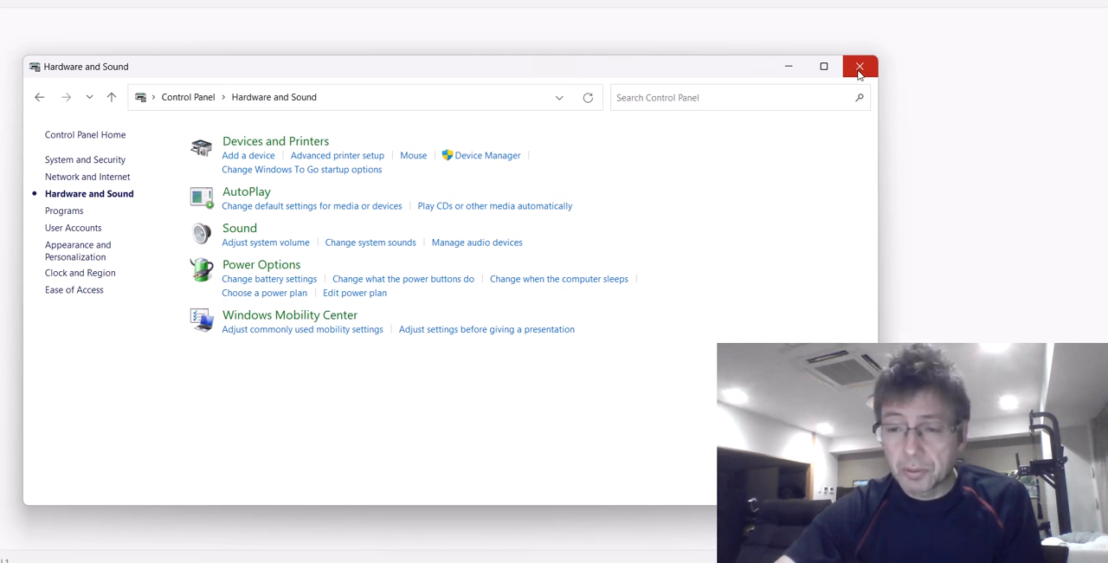
mouse_move(922, 27)
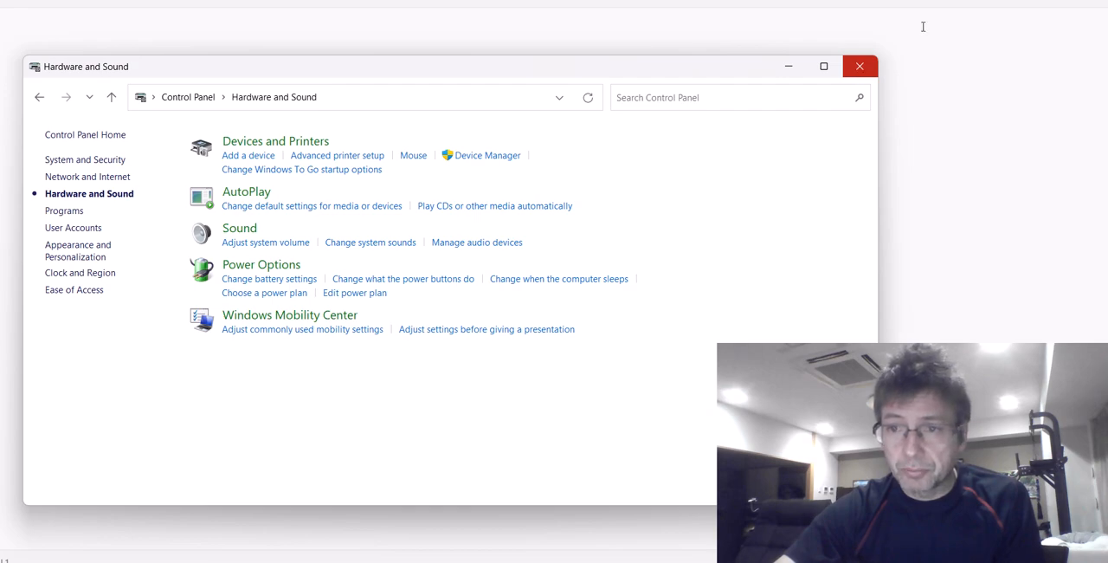